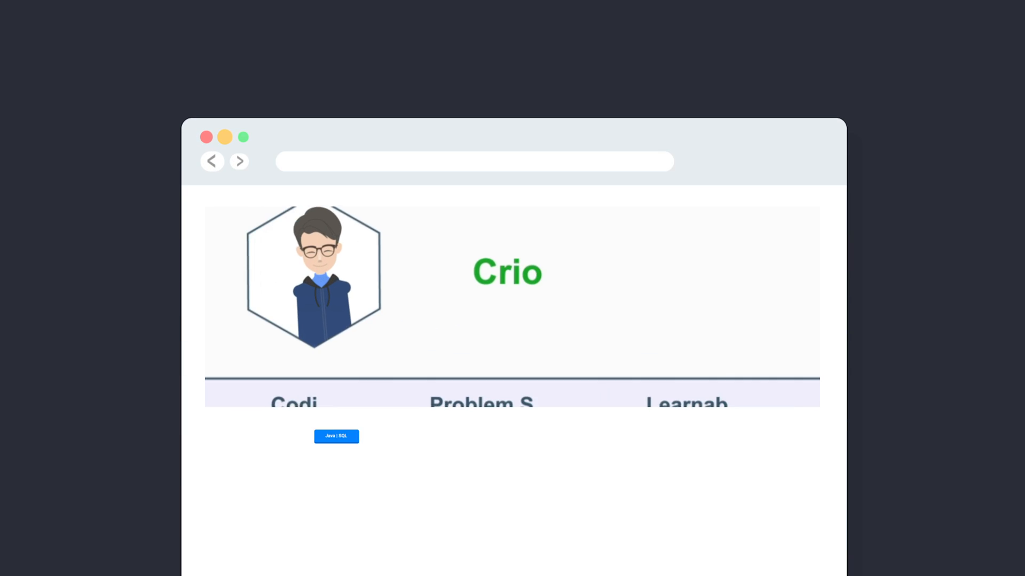
{"action": "scroll", "scroll_direction": "down", "scroll_amount": 3}
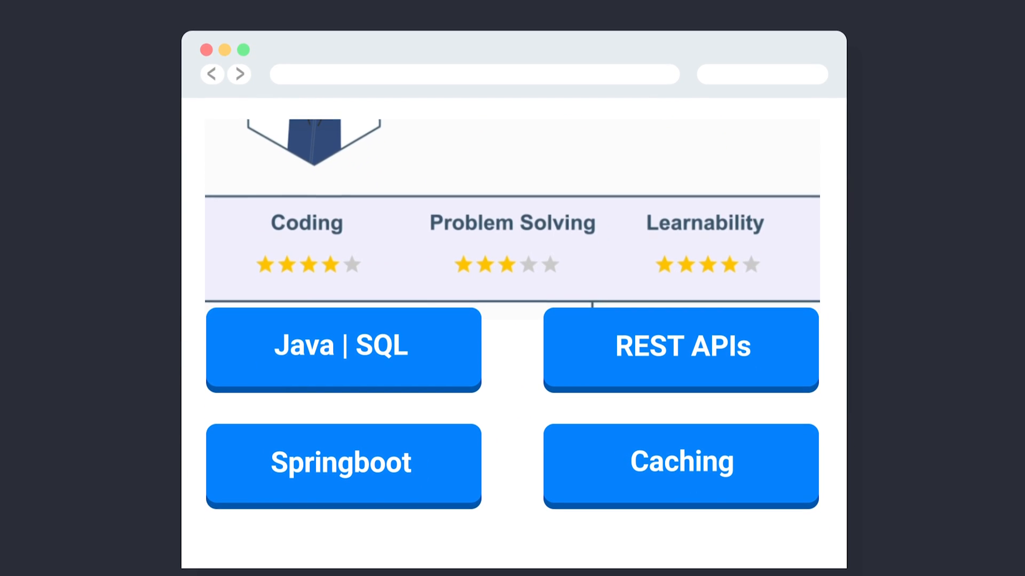